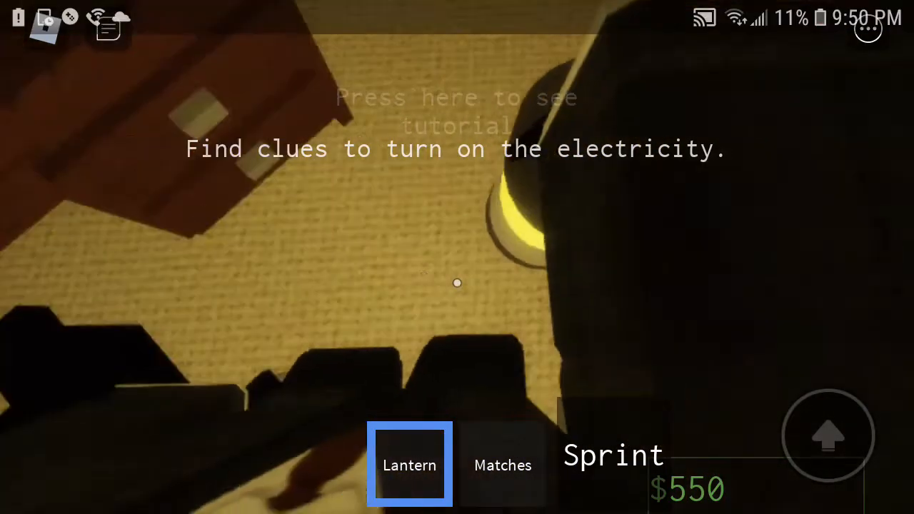
- Walk the character out of the lantern-lit room into the dark hallway
left_click_drag(457, 8, 457, 285)
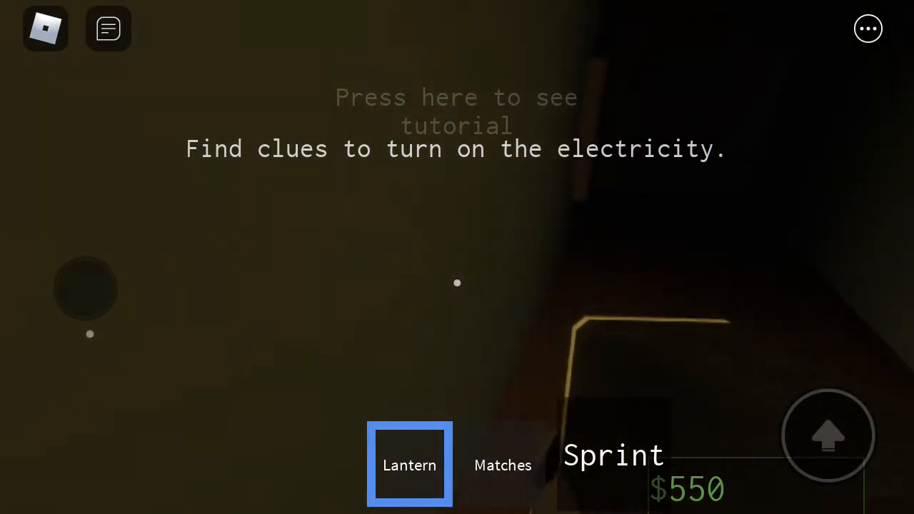
left_click(457, 112)
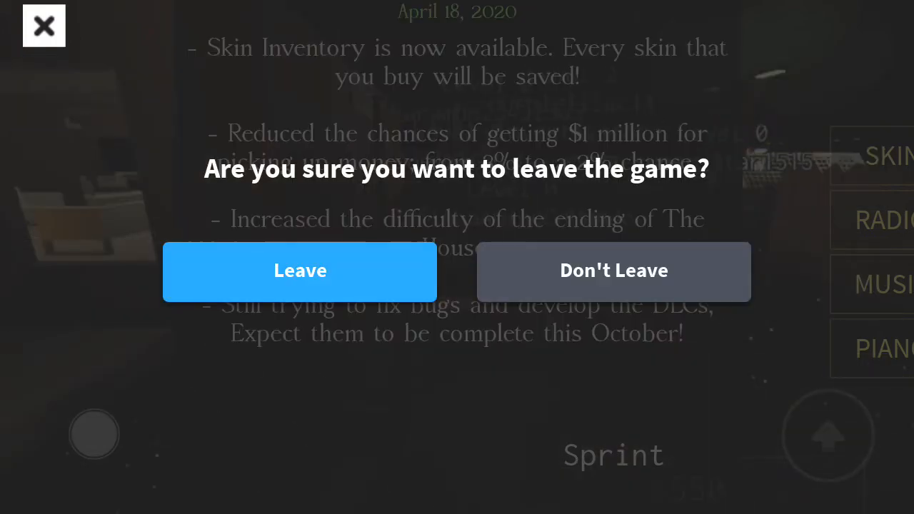
- Confirm leaving the game and browse the Continue Playing row on the Home screen
left_click(300, 272)
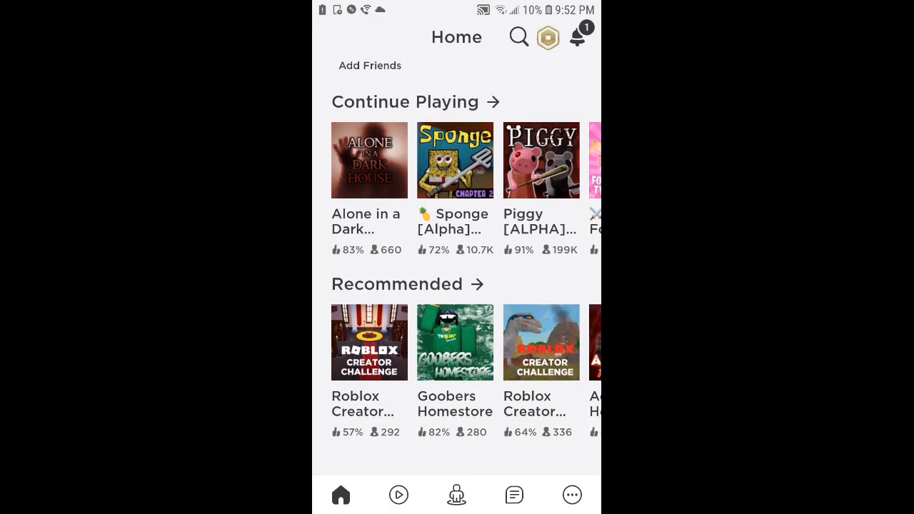
scroll("left", 3)
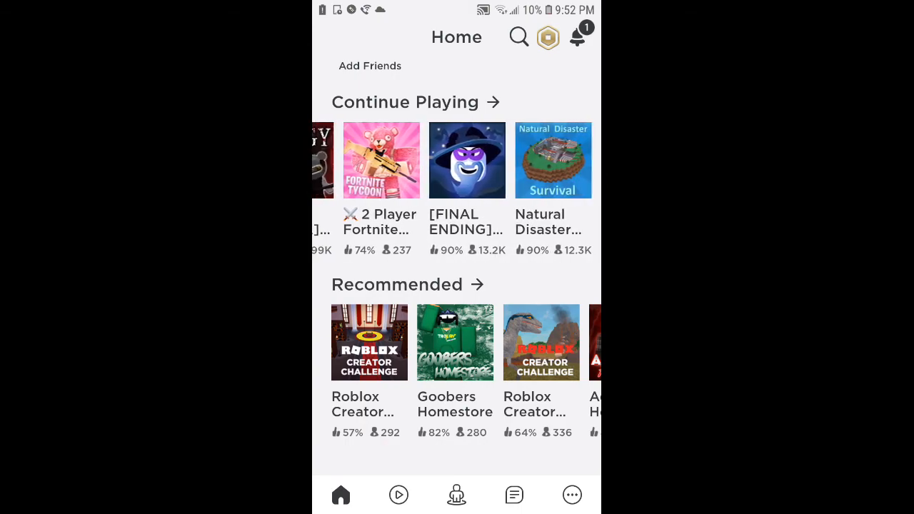